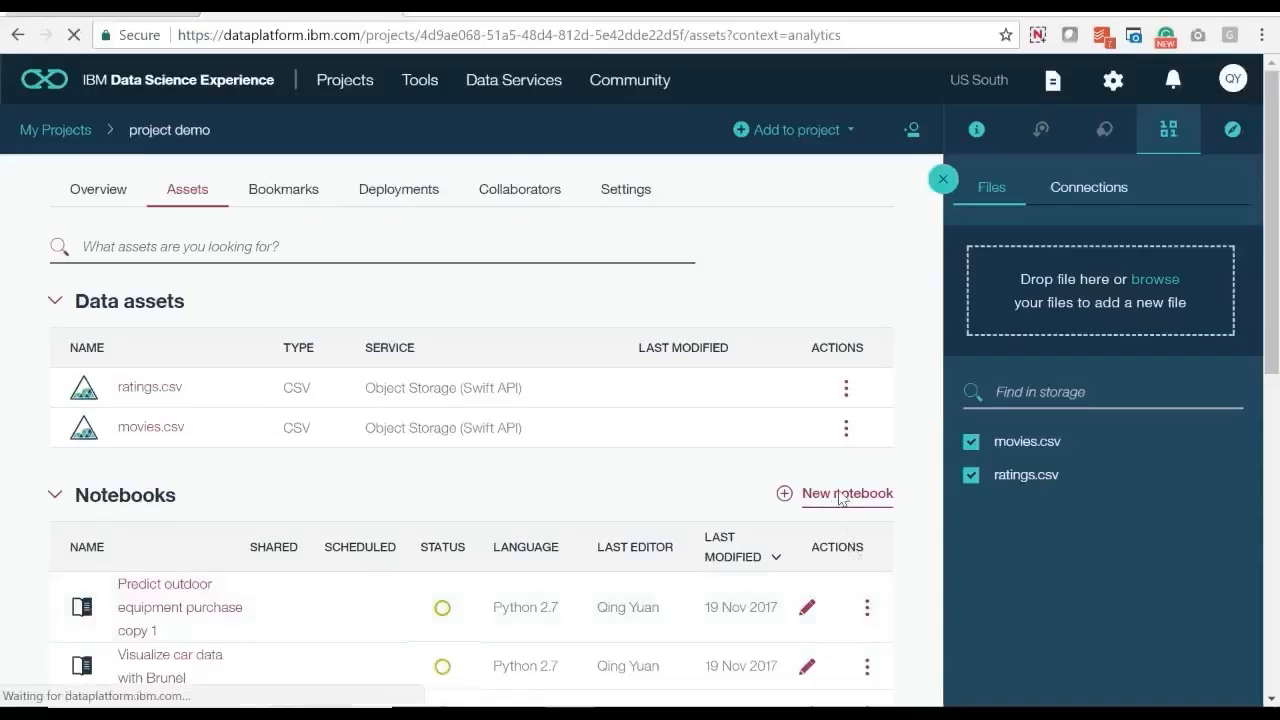
Create a new Python 2 notebook on Spark 2.0 with DSX-Spark in project demo
{"action": "left_click", "coordinate": [848, 492]}
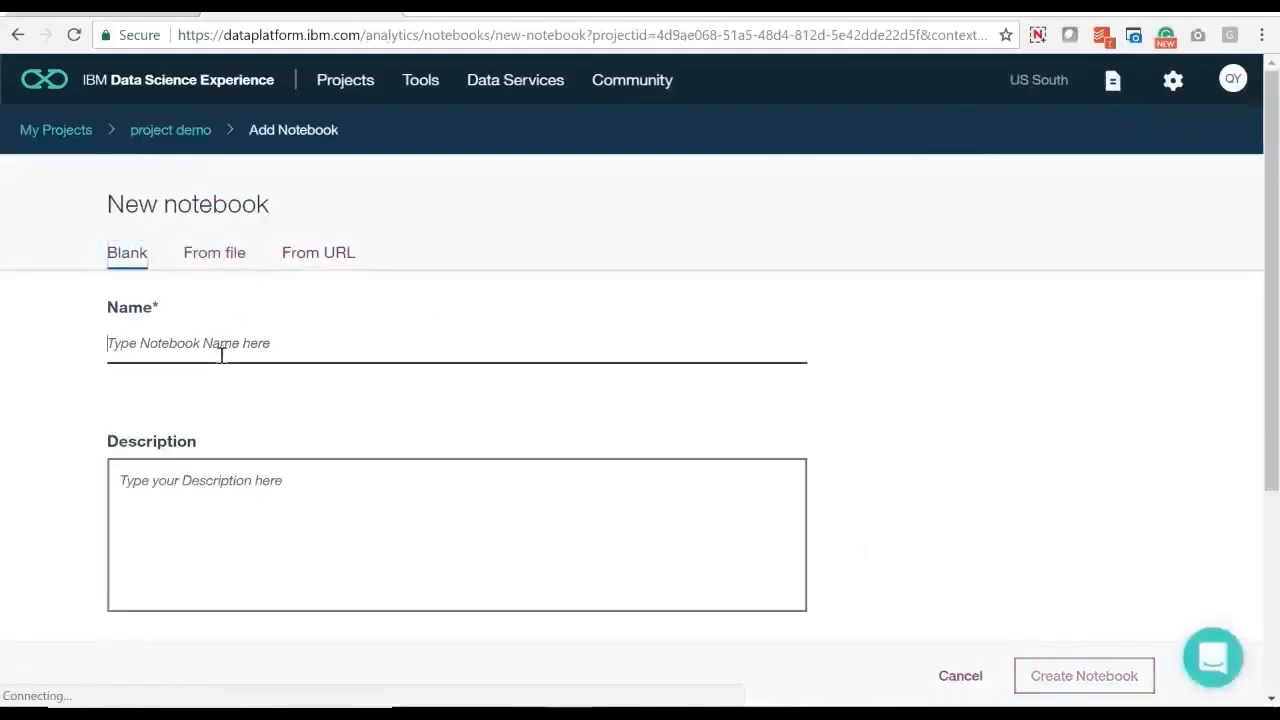
{"action": "scroll", "scroll_direction": "down", "scroll_amount": 3}
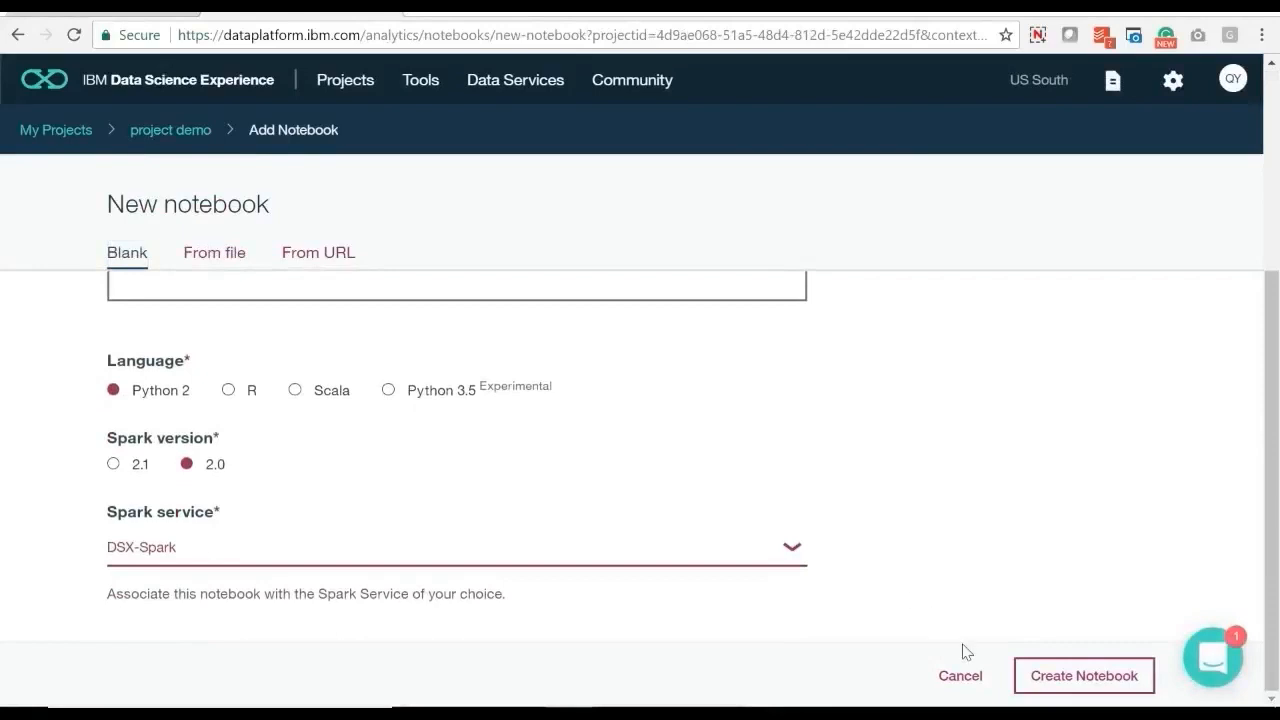
{"action": "left_click", "coordinate": [1084, 676]}
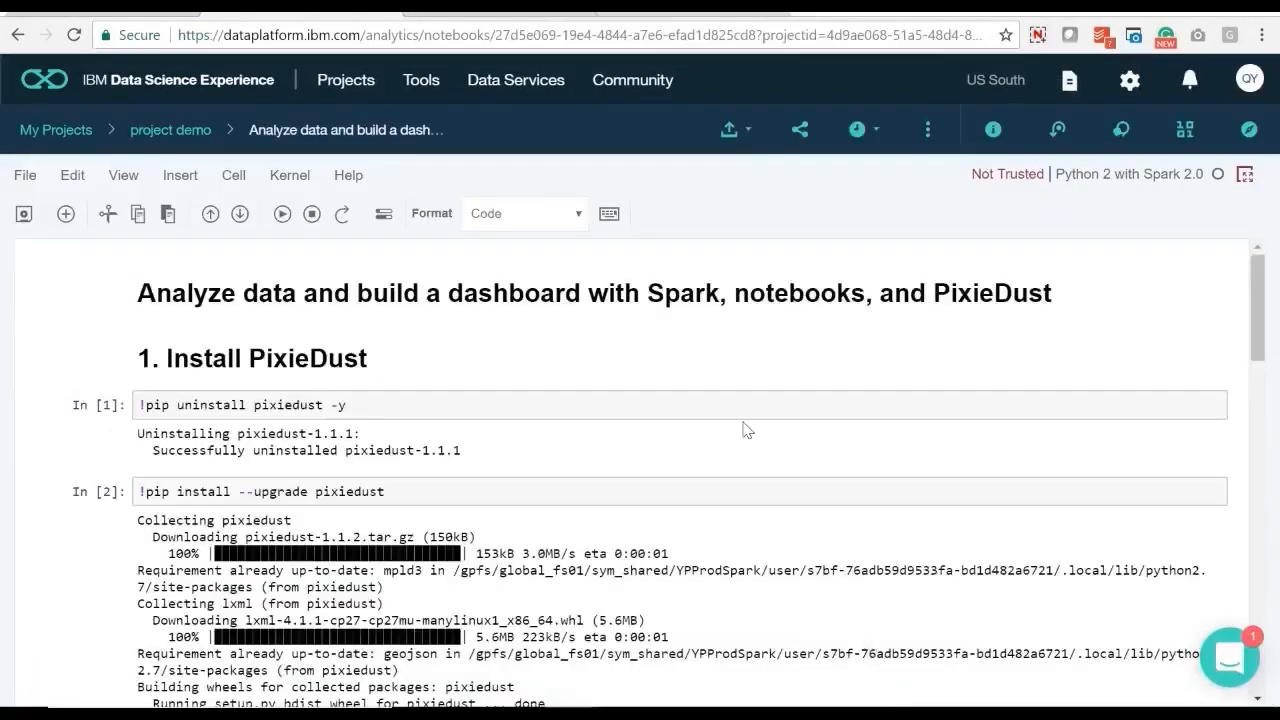
{"action": "scroll", "scroll_direction": "down", "scroll_amount": 3}
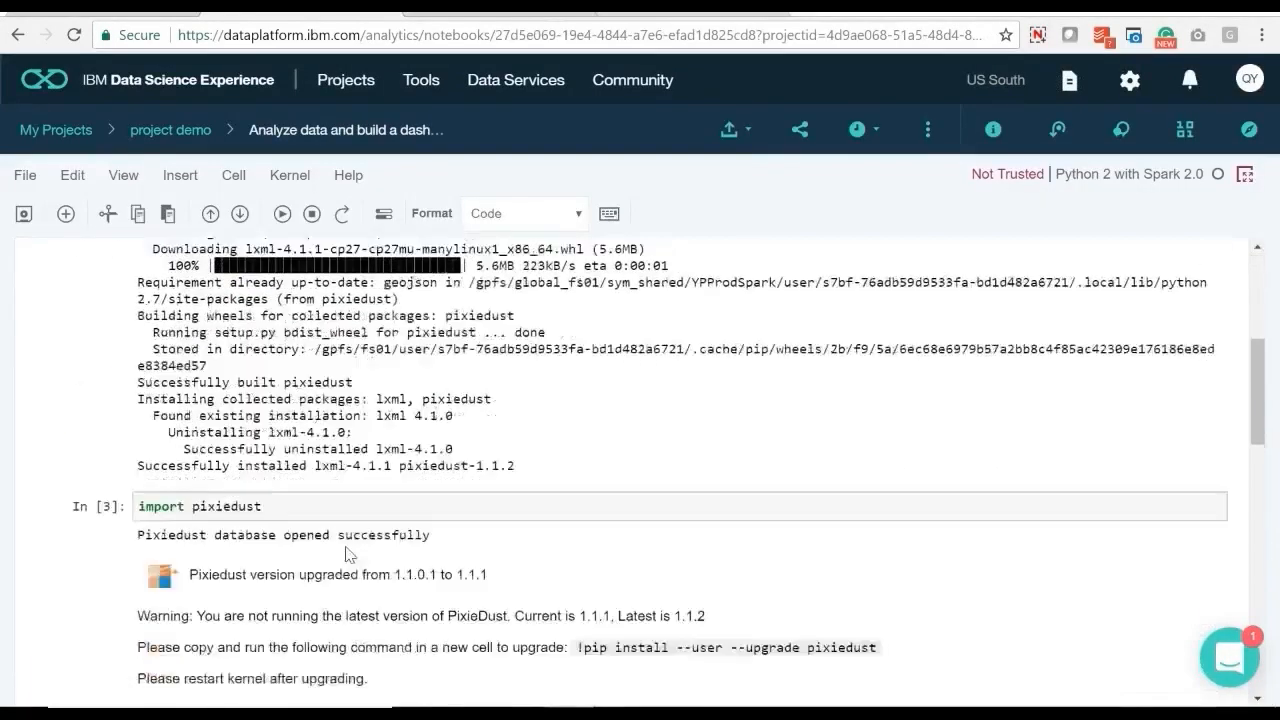
{"action": "scroll", "scroll_direction": "down", "scroll_amount": 3}
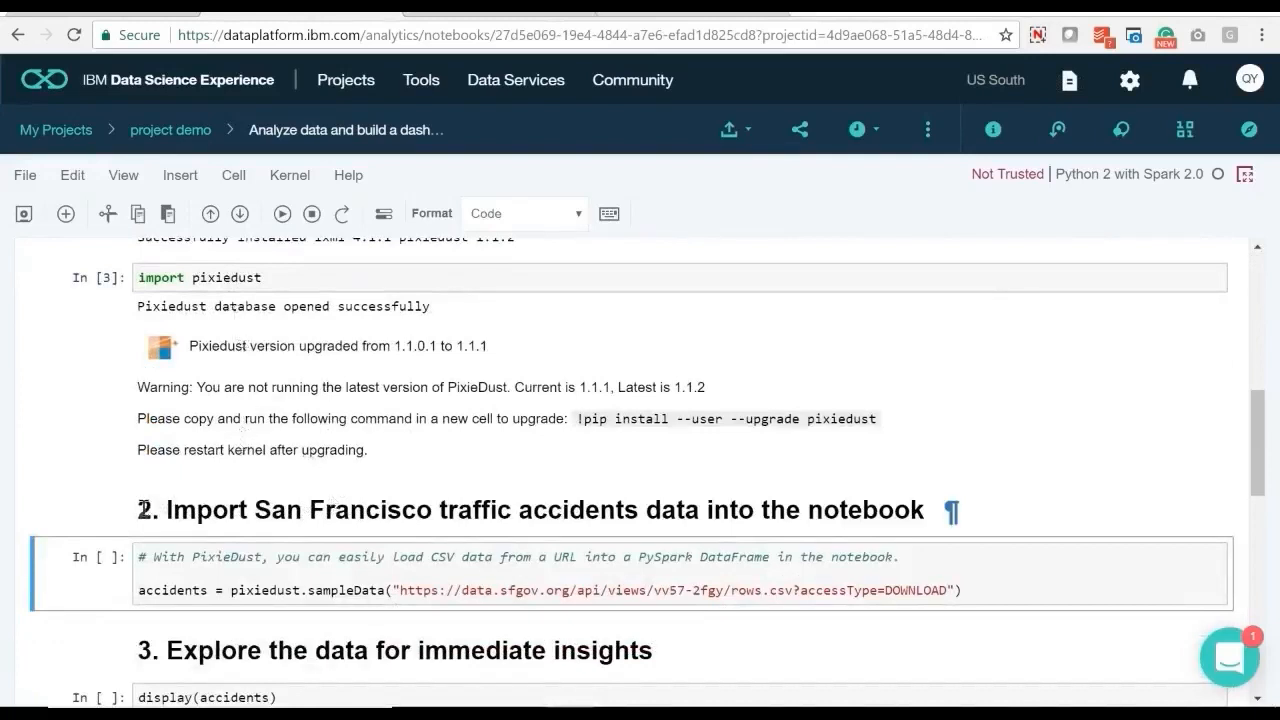
Run pixiedust.sampleData to load the accidents CSV and display the 1176-row table
{"action": "left_click", "coordinate": [800, 570]}
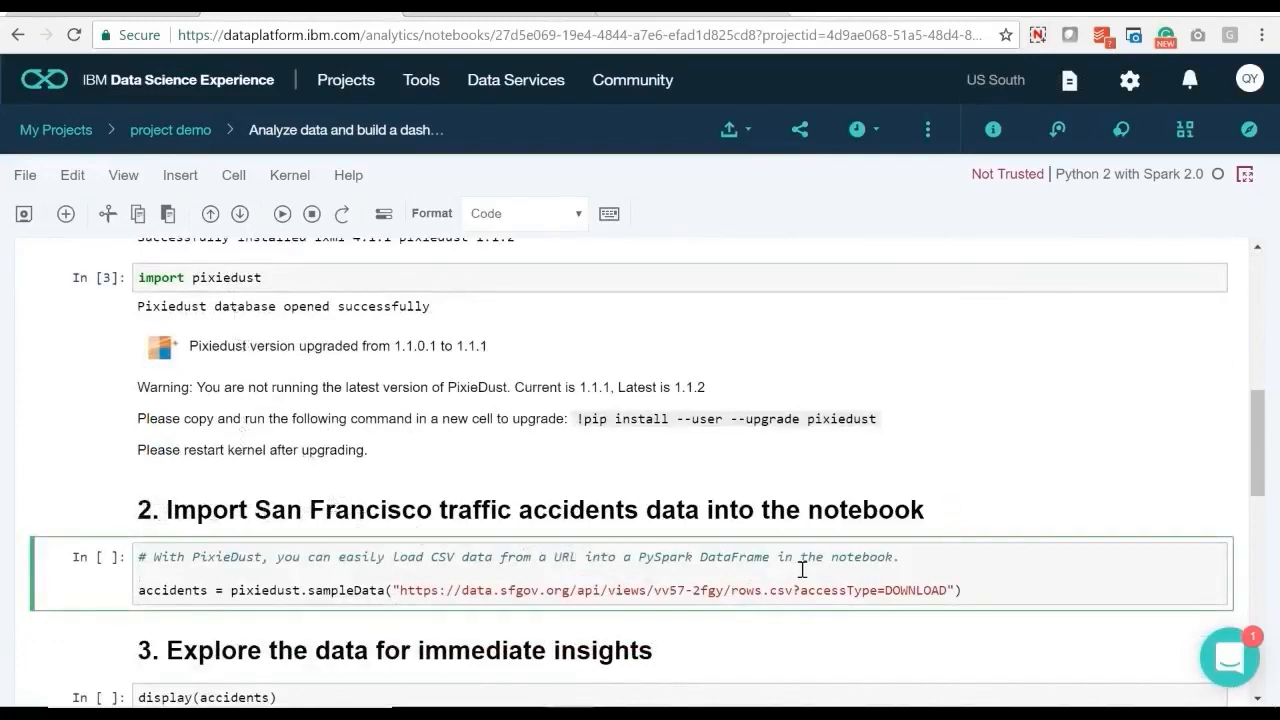
{"action": "left_click", "coordinate": [282, 212]}
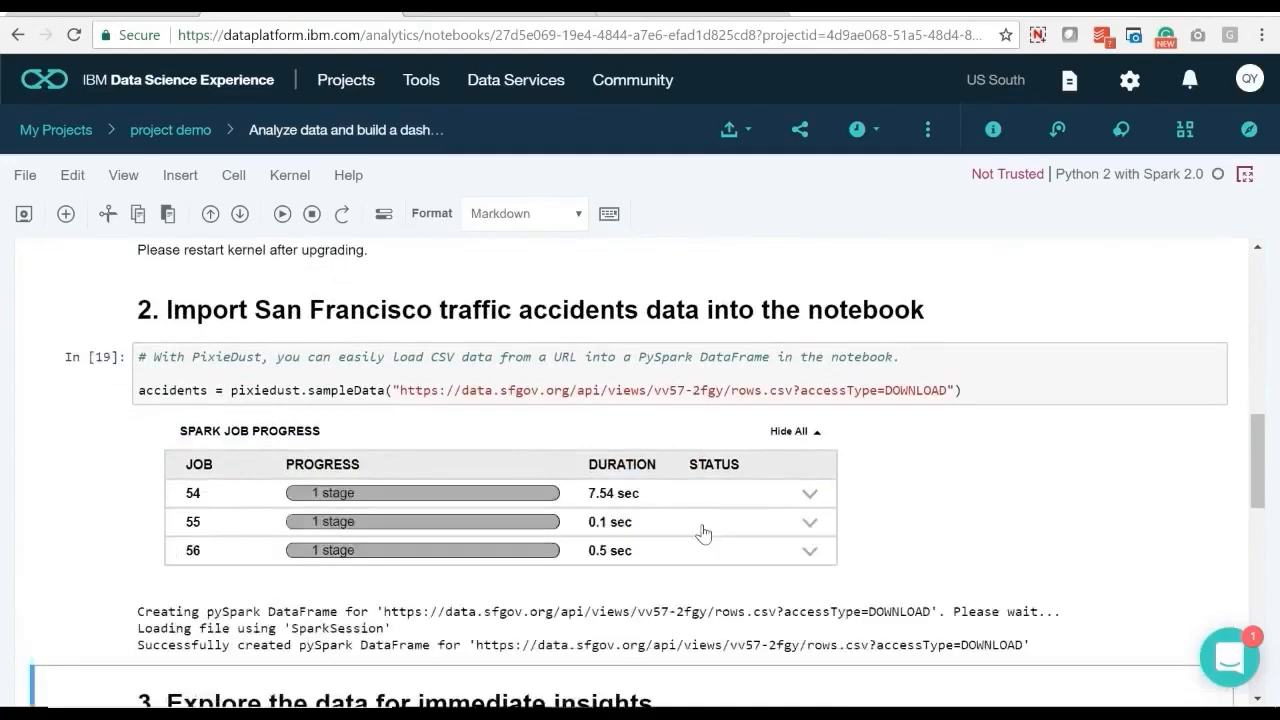
{"action": "scroll", "scroll_direction": "down", "scroll_amount": 3}
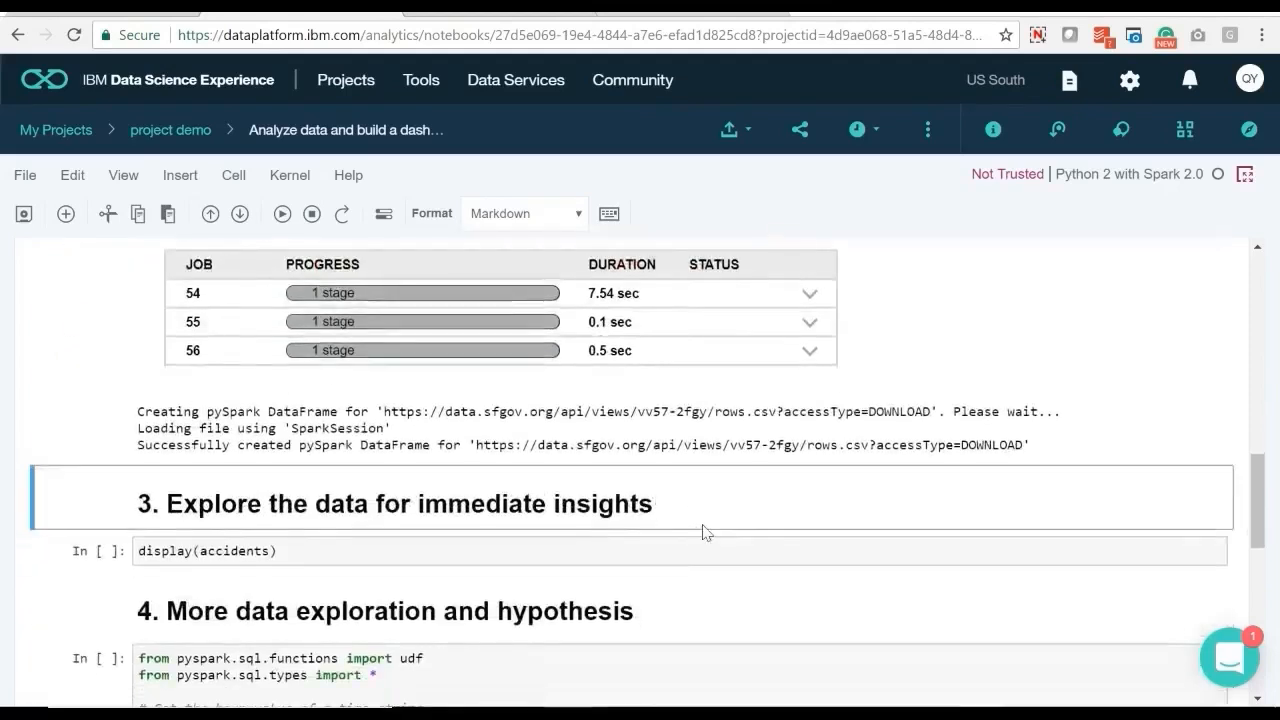
{"action": "scroll", "scroll_direction": "down", "scroll_amount": 3}
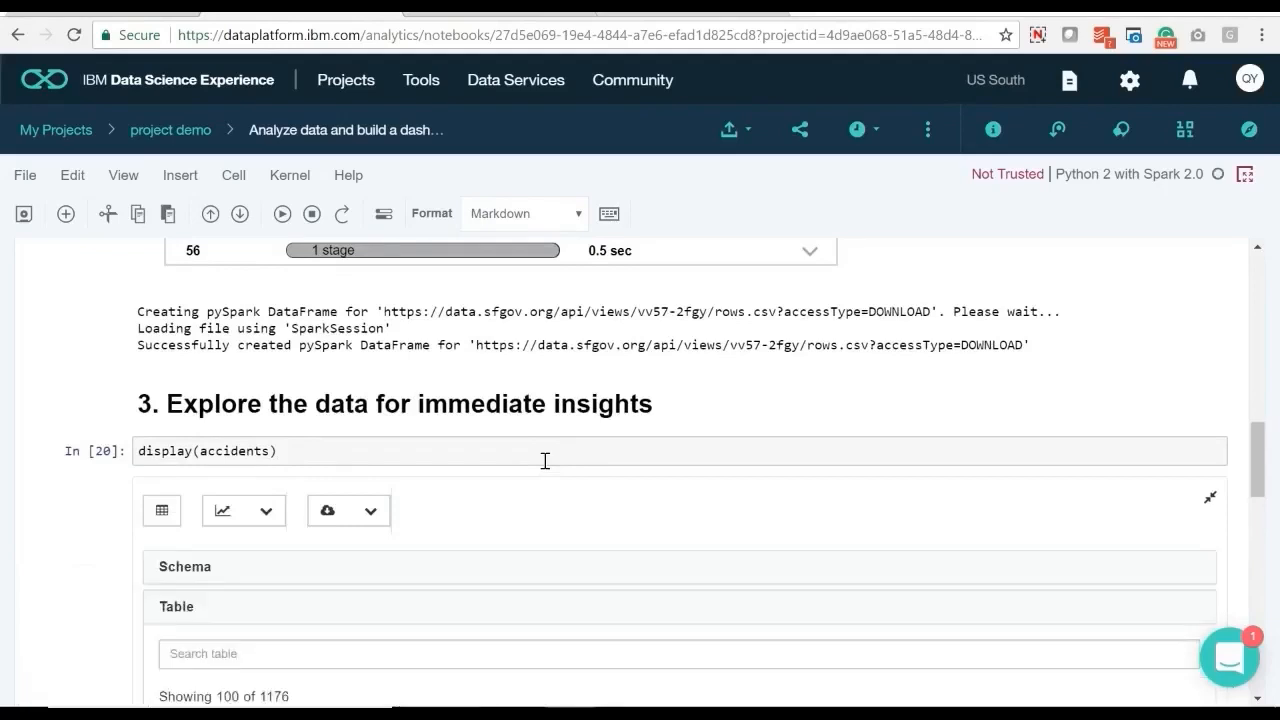
{"action": "scroll", "scroll_direction": "down", "scroll_amount": 3}
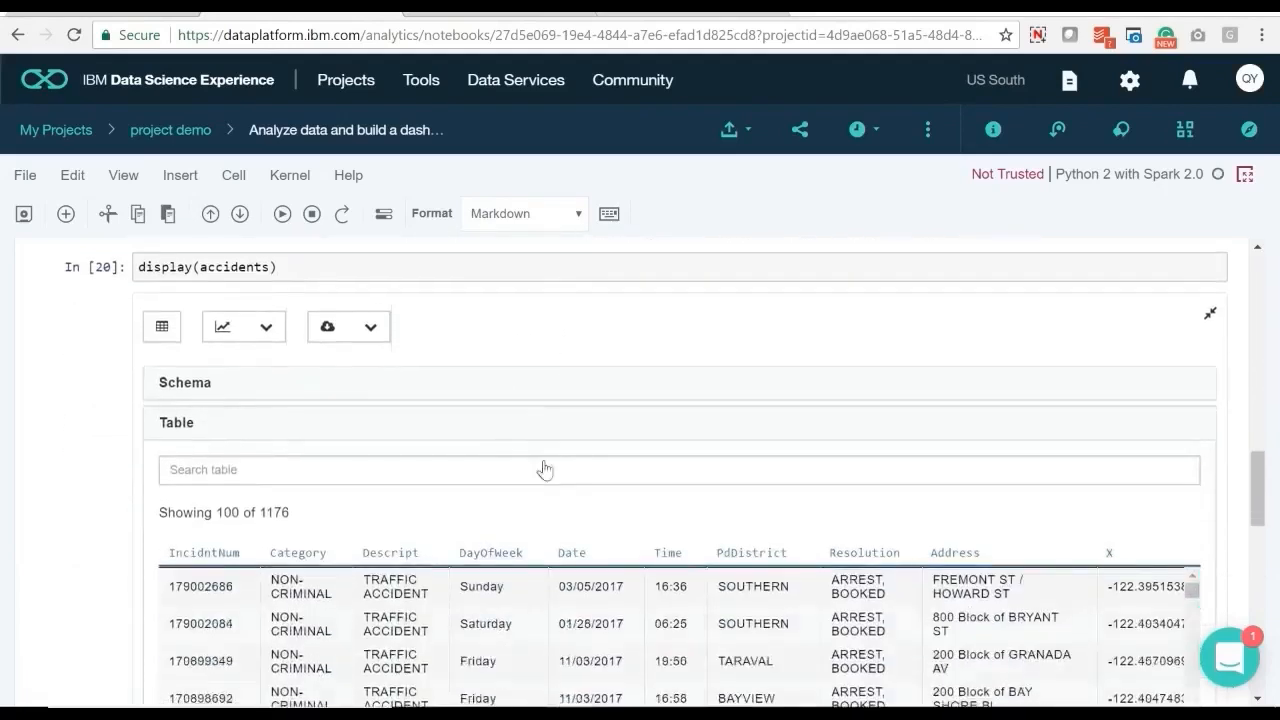
{"action": "scroll", "scroll_direction": "down", "scroll_amount": 3}
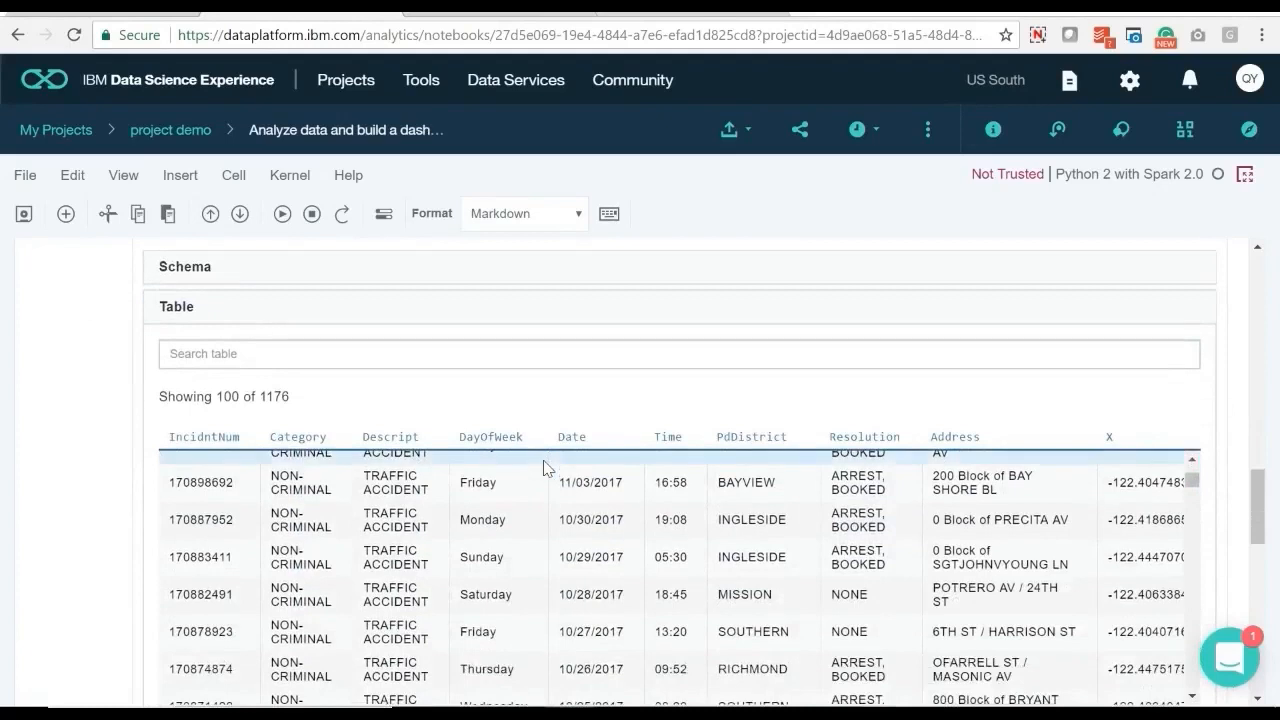
{"action": "left_click", "coordinate": [224, 482]}
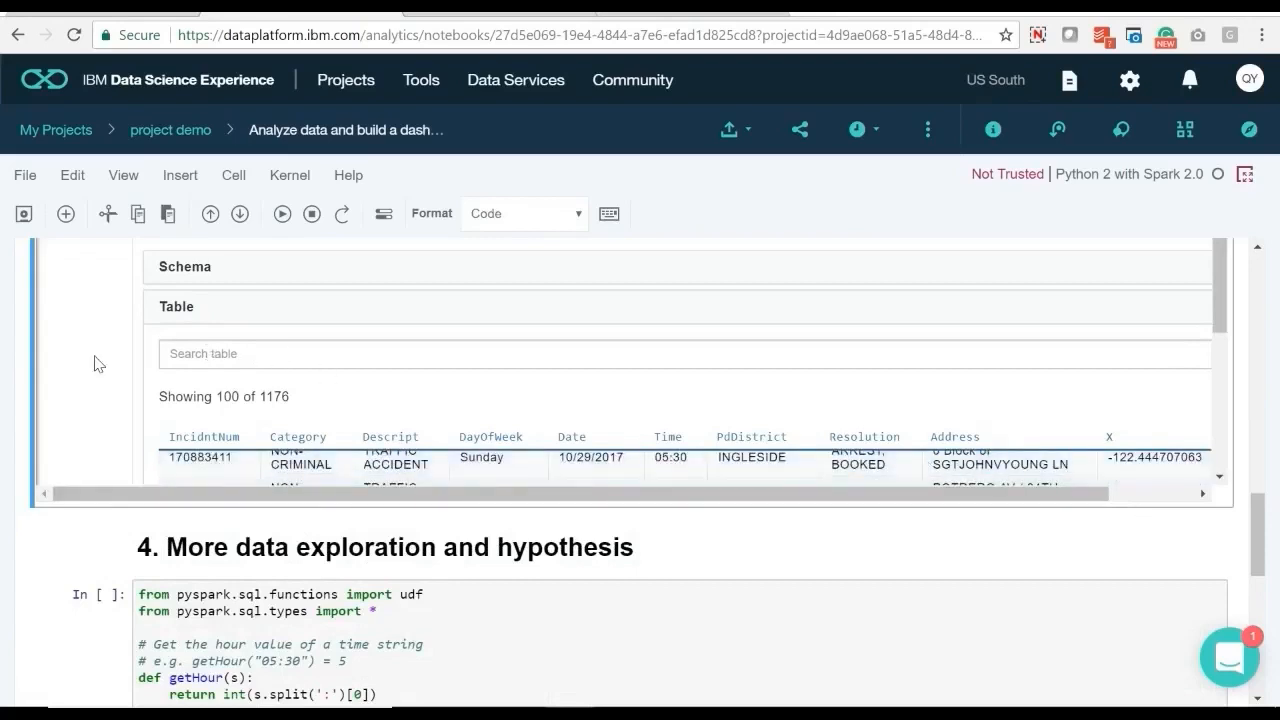
{"action": "scroll", "scroll_direction": "down", "scroll_amount": 3}
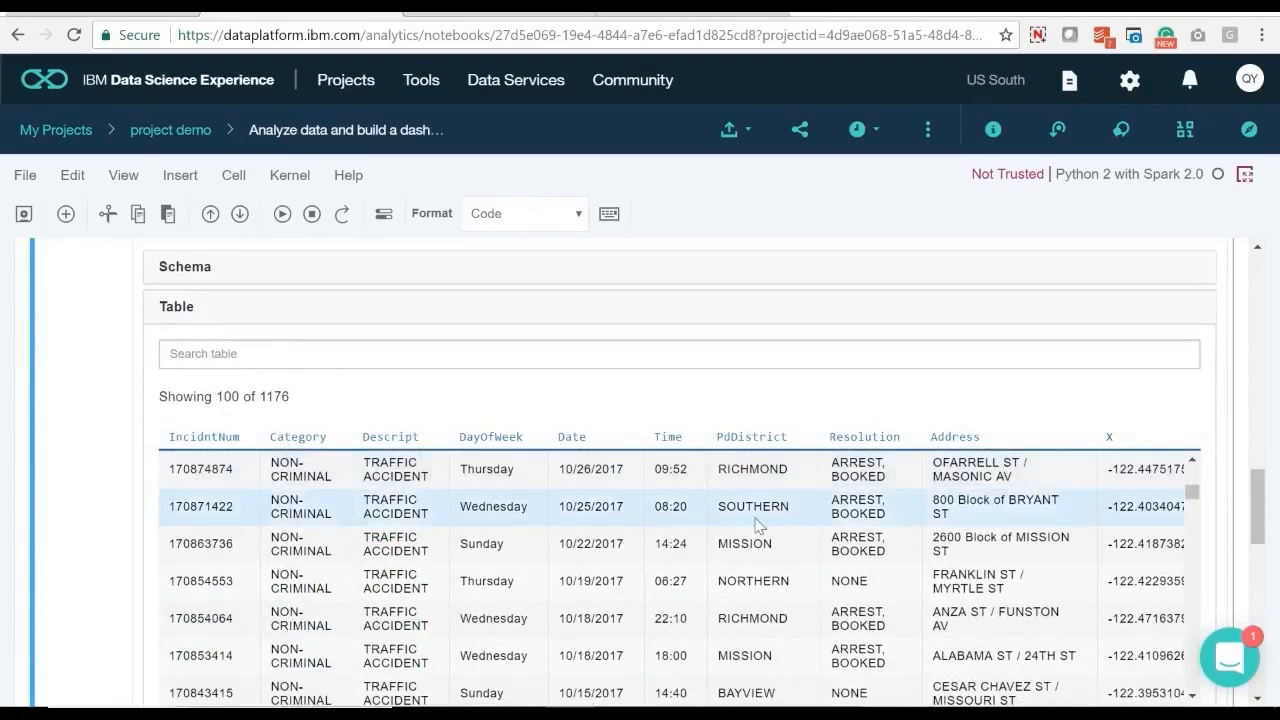
{"action": "scroll", "scroll_direction": "down", "scroll_amount": 3}
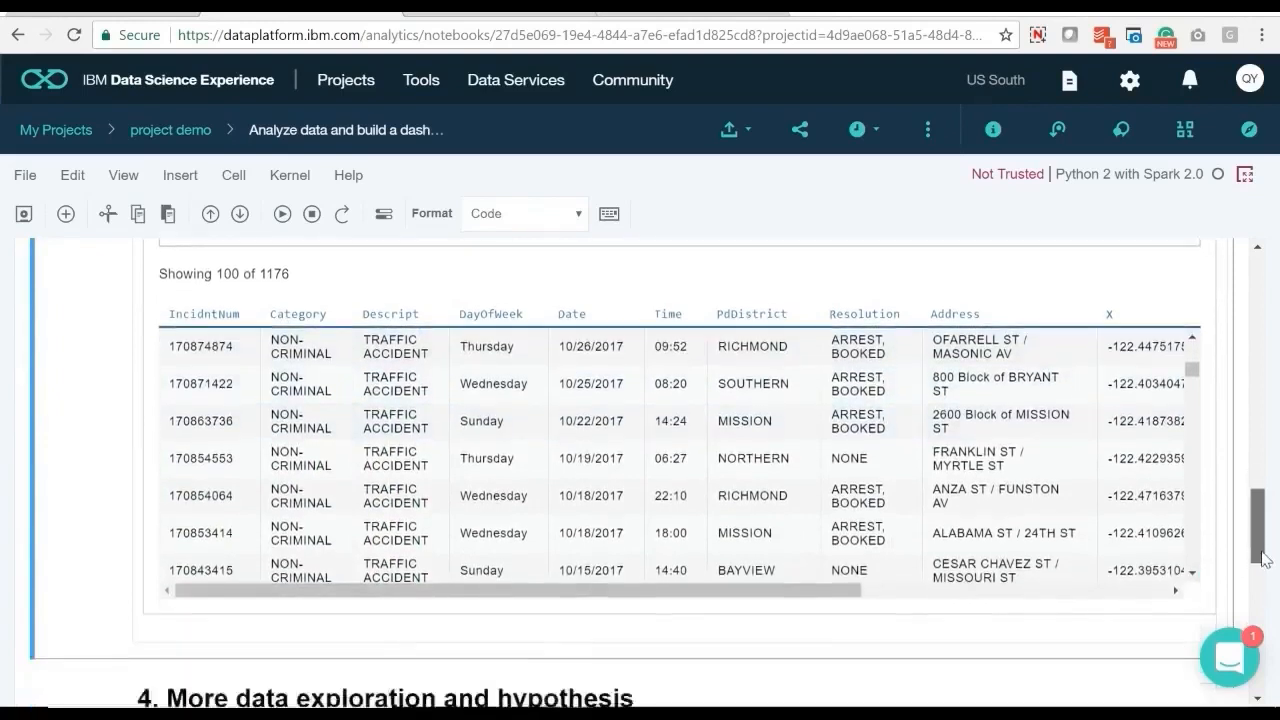
{"action": "scroll", "scroll_direction": "down", "scroll_amount": 3}
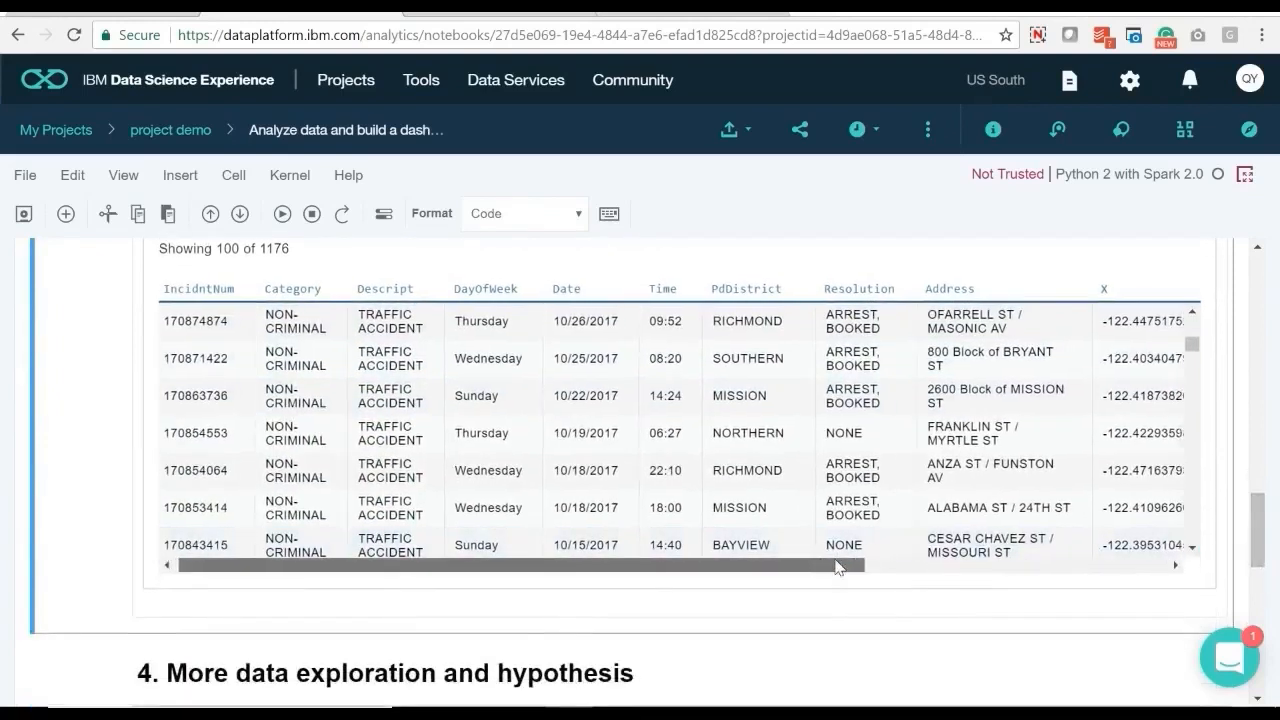
{"action": "scroll", "scroll_direction": "right", "scroll_amount": 3}
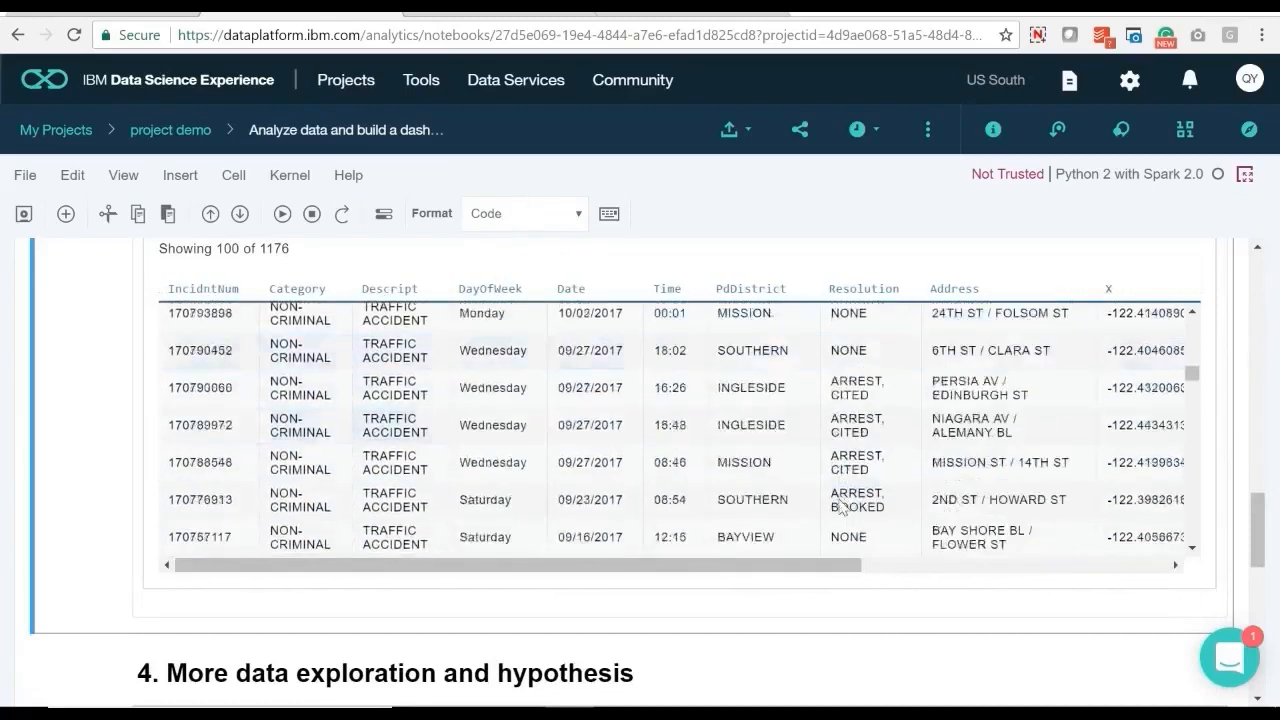
{"action": "scroll", "scroll_direction": "down", "scroll_amount": 3}
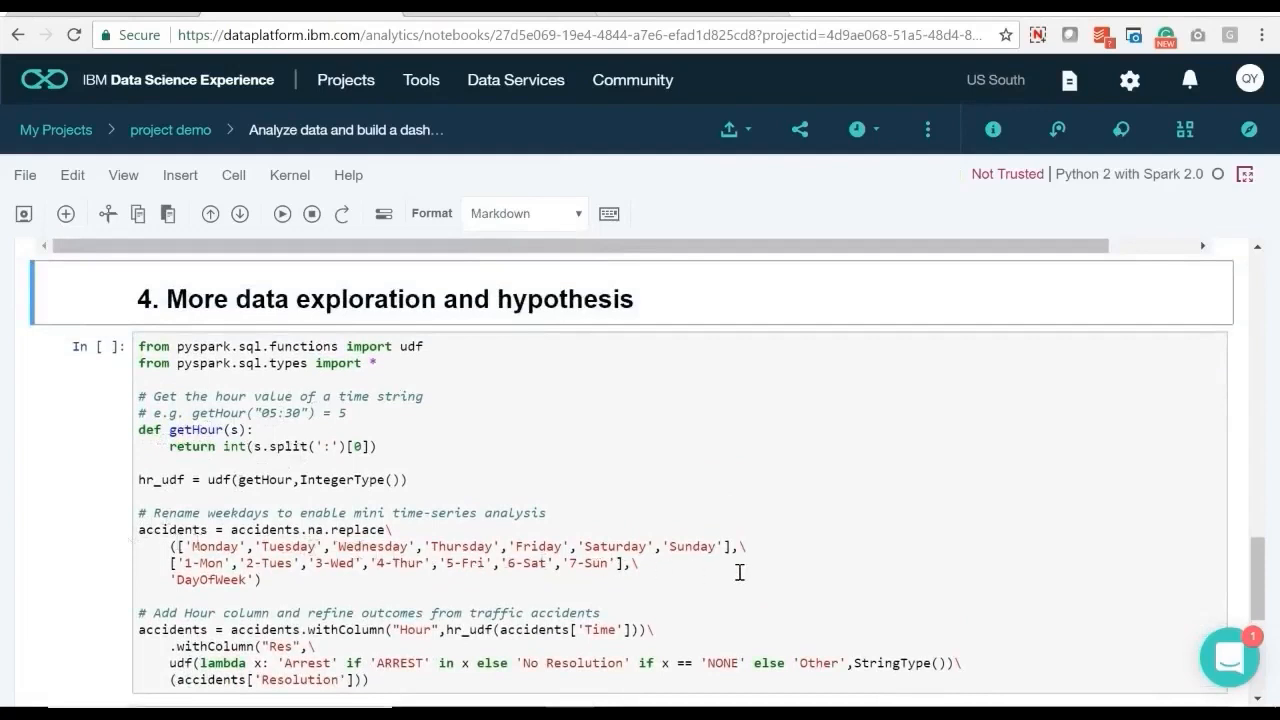
{"action": "mouse_move", "coordinate": [832, 652]}
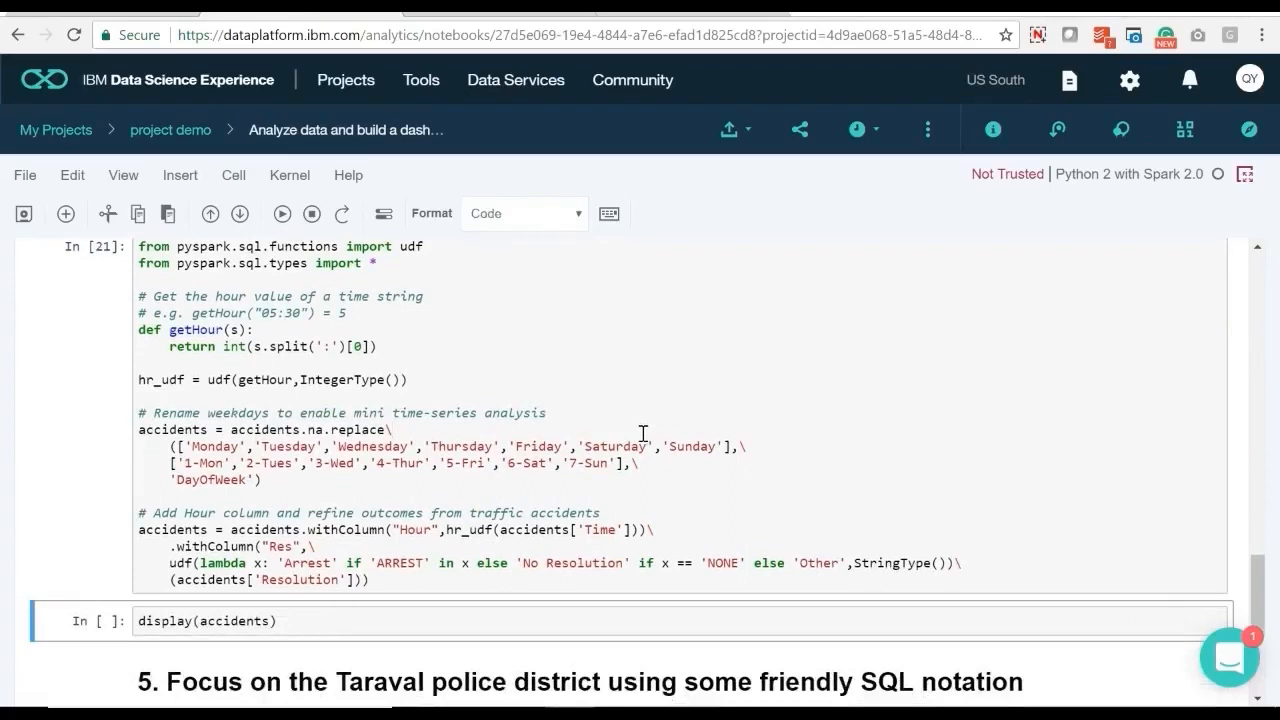
Scroll through the UDF cell and the grouped bar chart of resolutions per PdDistrict
{"action": "scroll", "scroll_direction": "down", "scroll_amount": 3}
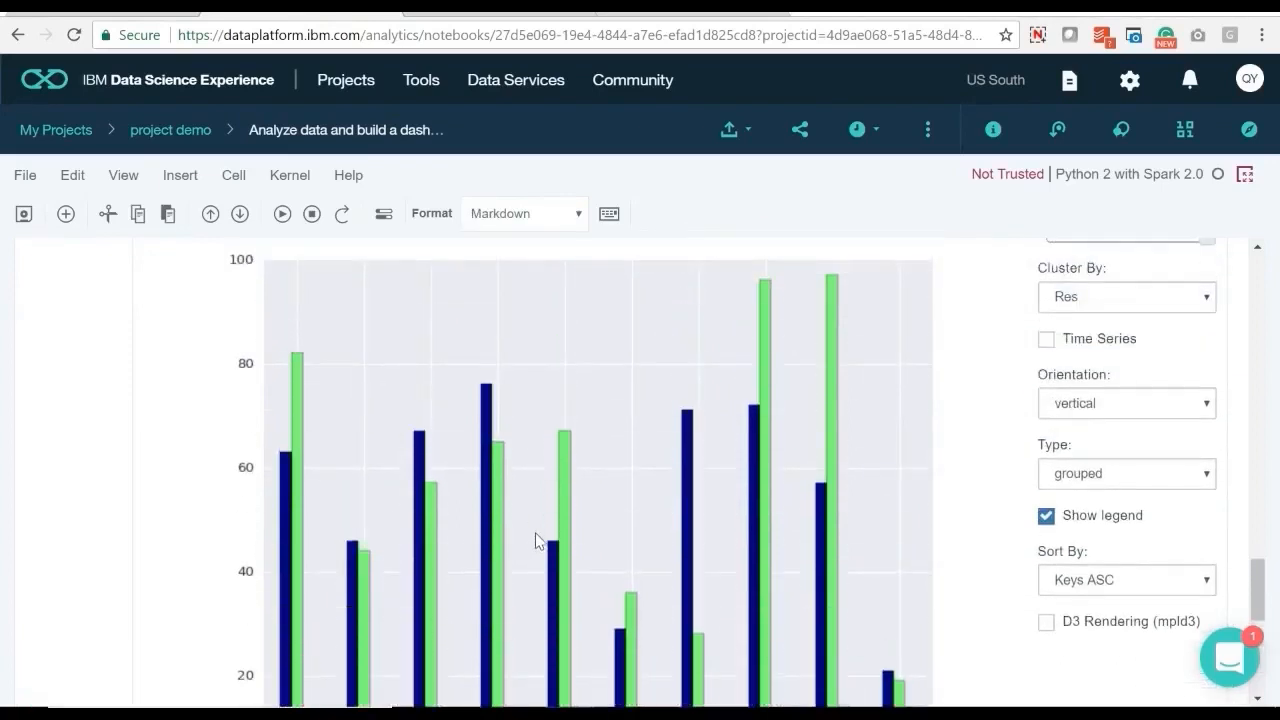
{"action": "scroll", "scroll_direction": "down", "scroll_amount": 3}
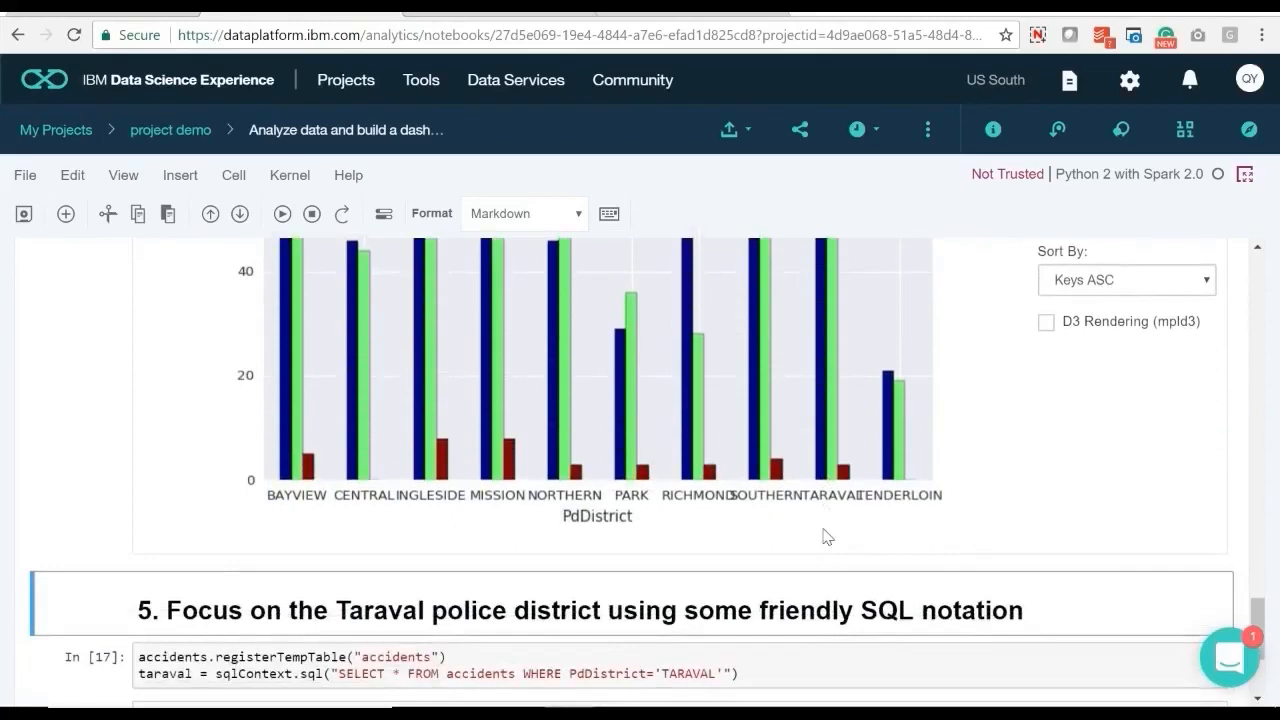
{"action": "scroll", "scroll_direction": "down", "scroll_amount": 3}
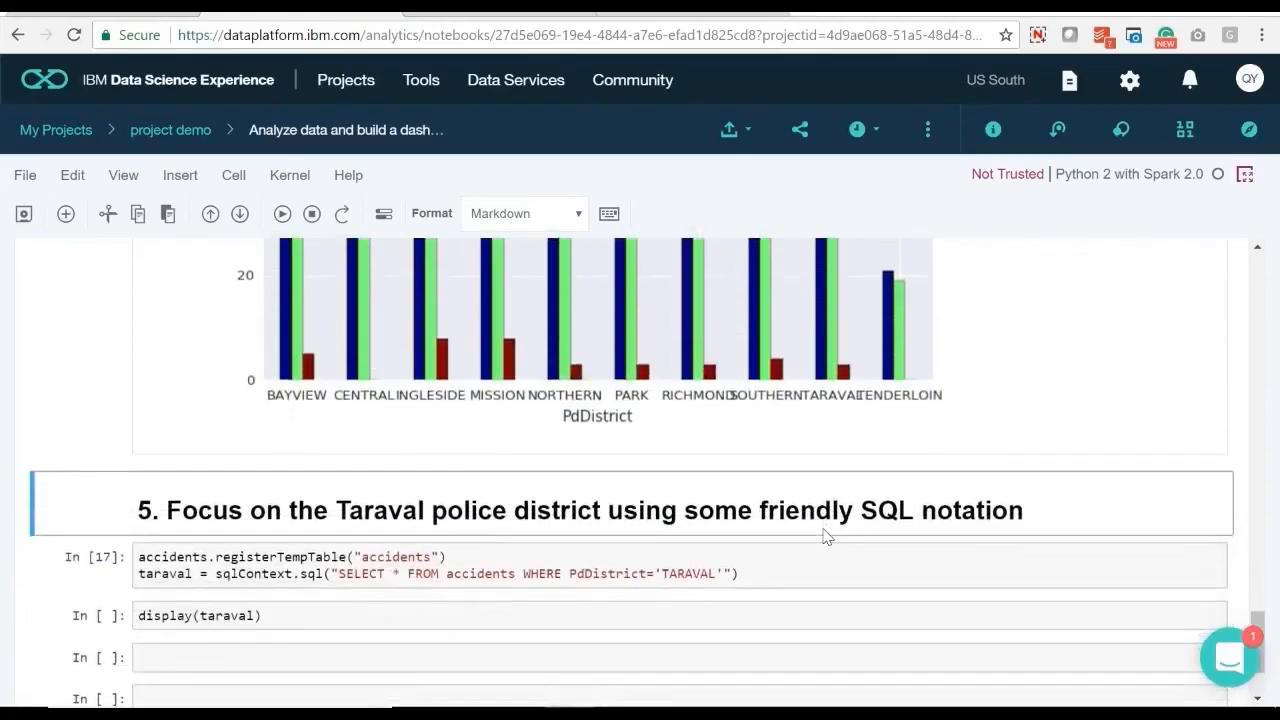
Run the SQL query for Taraval accidents and display them as a line chart by Hour
{"action": "left_click", "coordinate": [680, 564]}
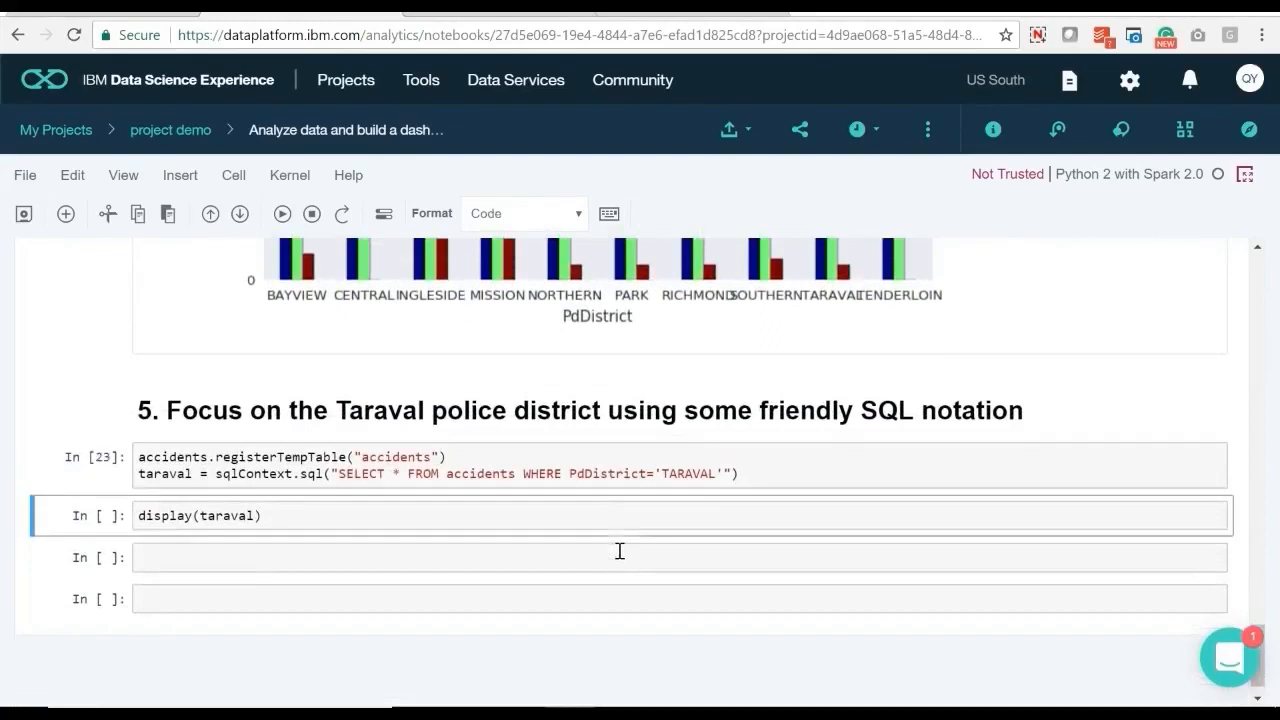
{"action": "left_click", "coordinate": [282, 212]}
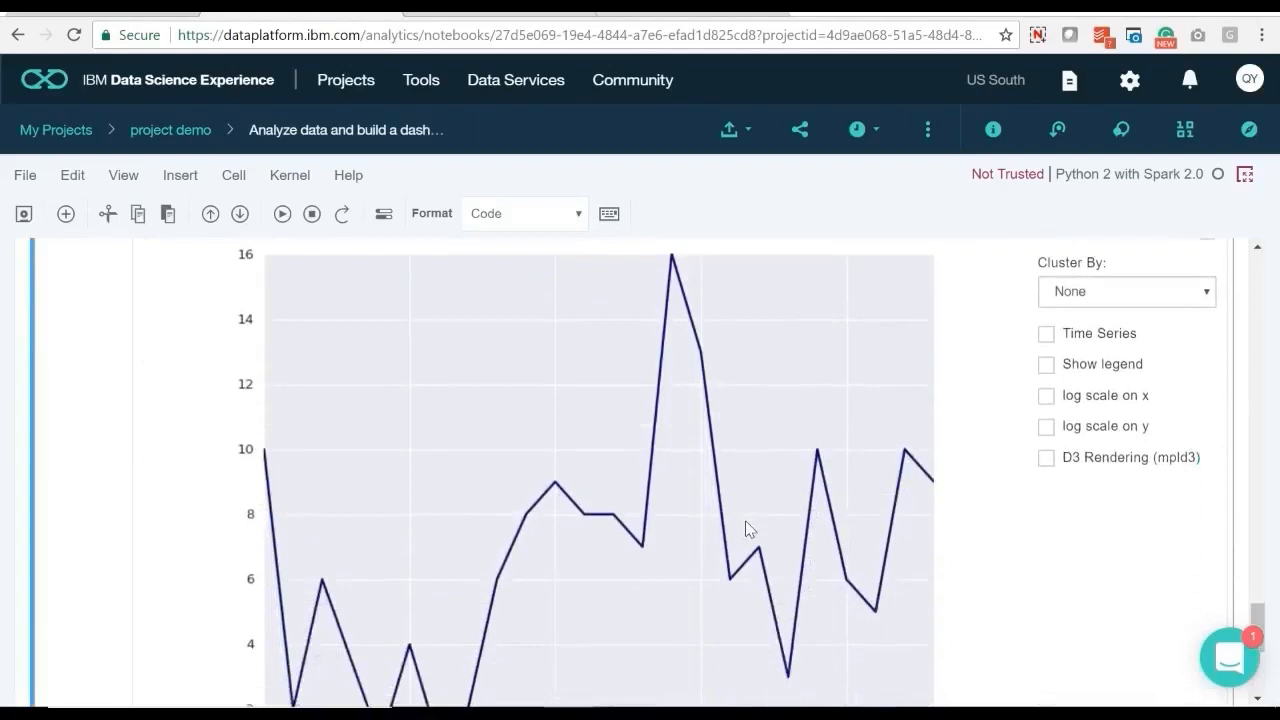
{"action": "scroll", "scroll_direction": "down", "scroll_amount": 3}
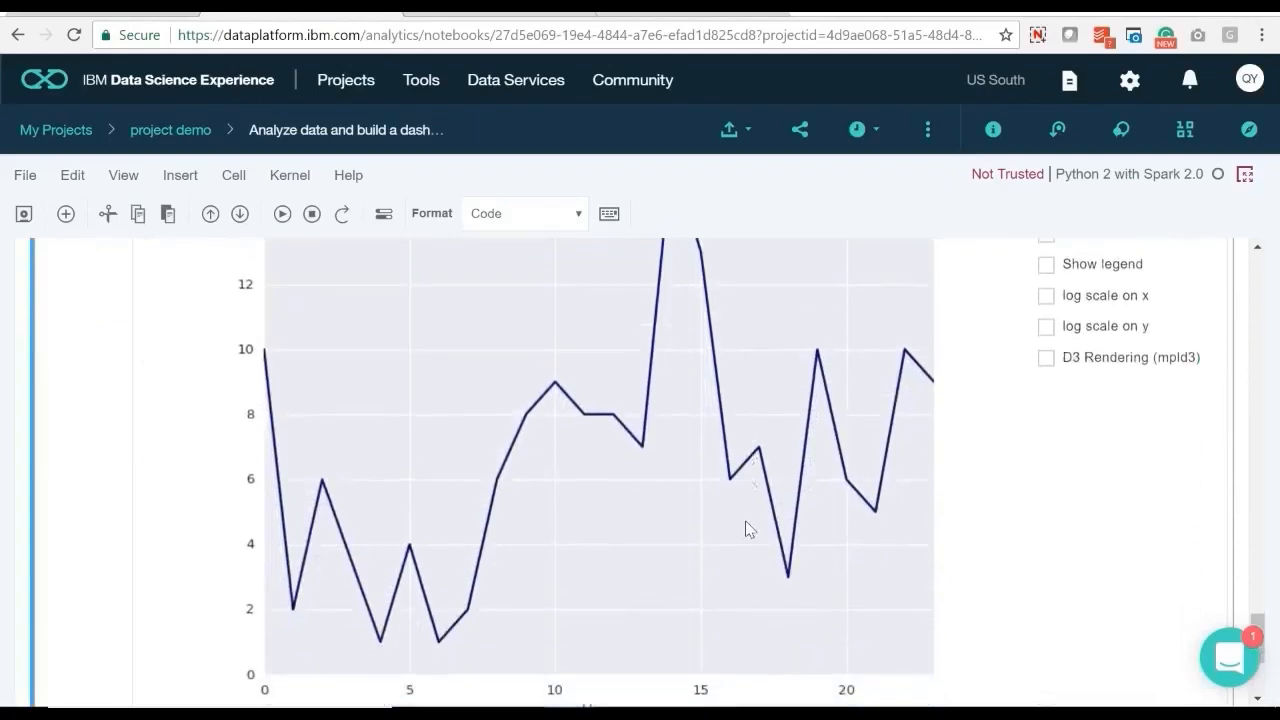
{"action": "scroll", "scroll_direction": "down", "scroll_amount": 3}
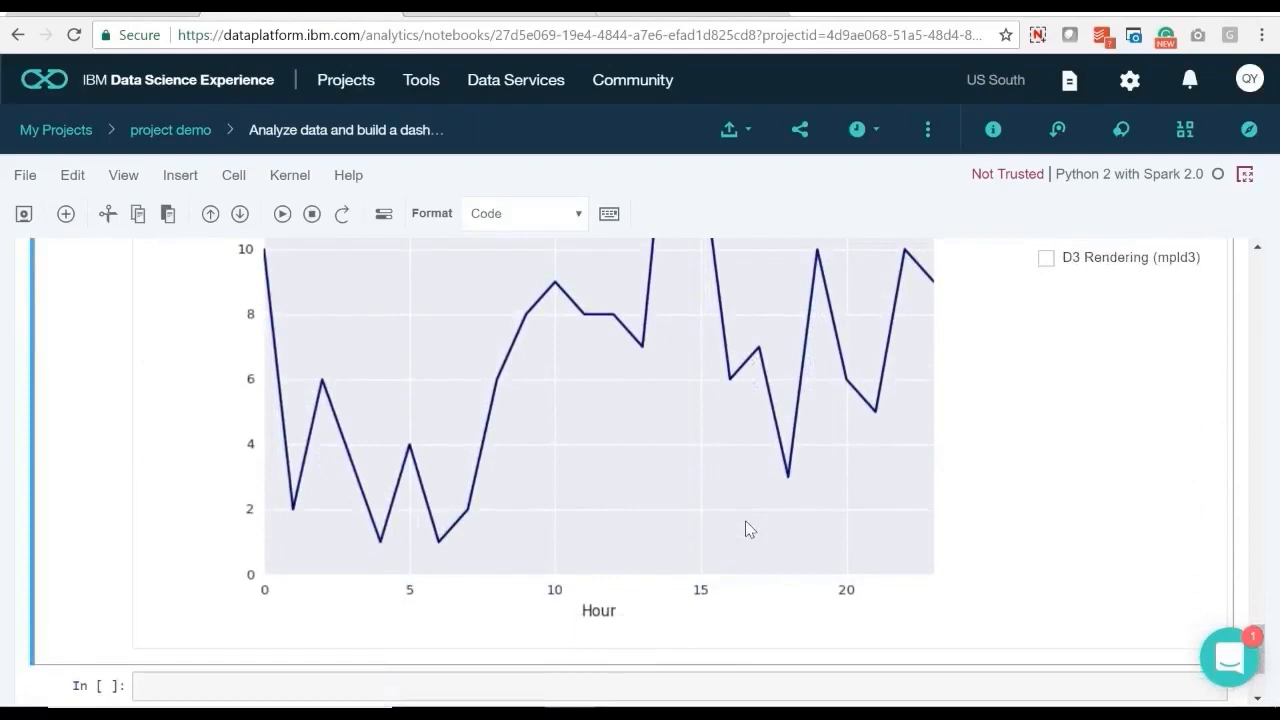
{"action": "scroll", "scroll_direction": "down", "scroll_amount": 3}
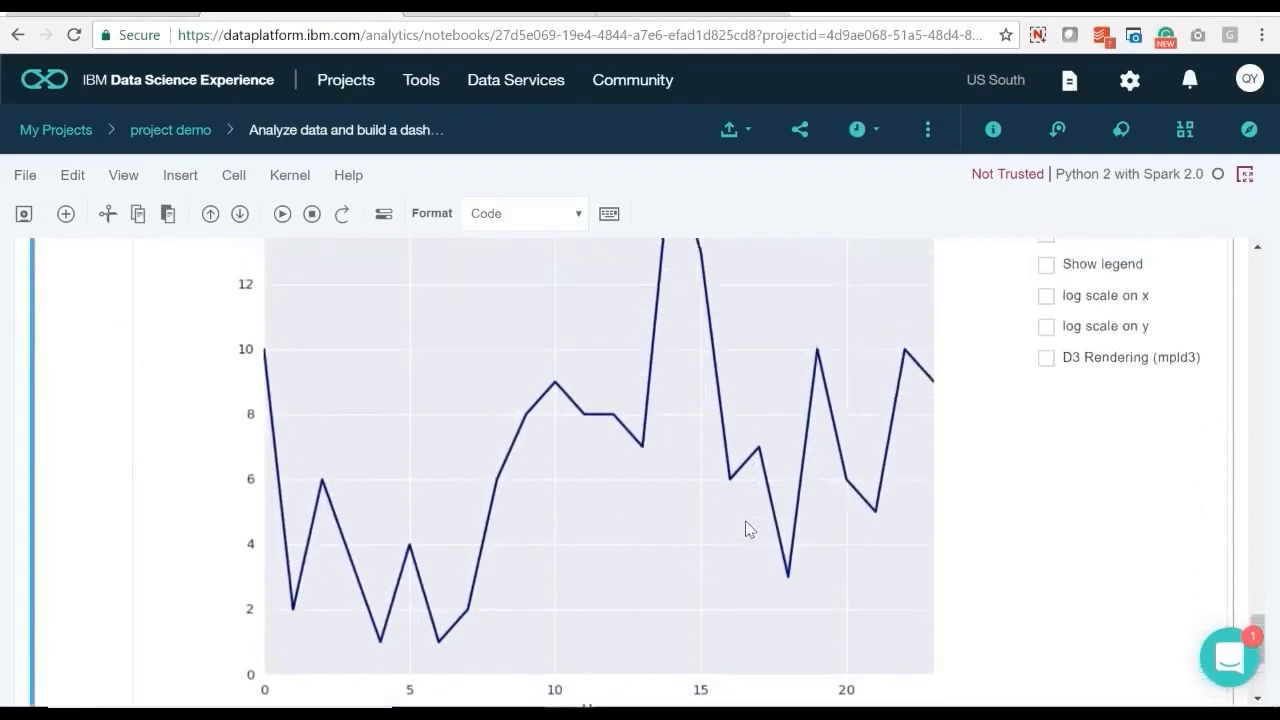